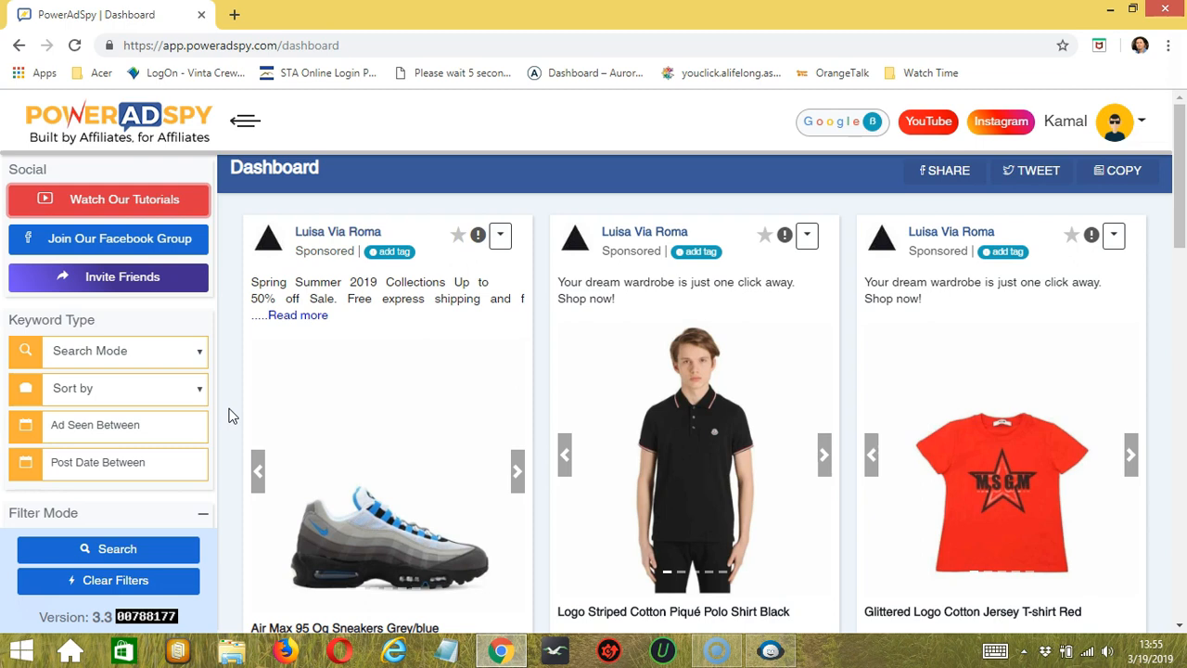
mouse_move(548, 197)
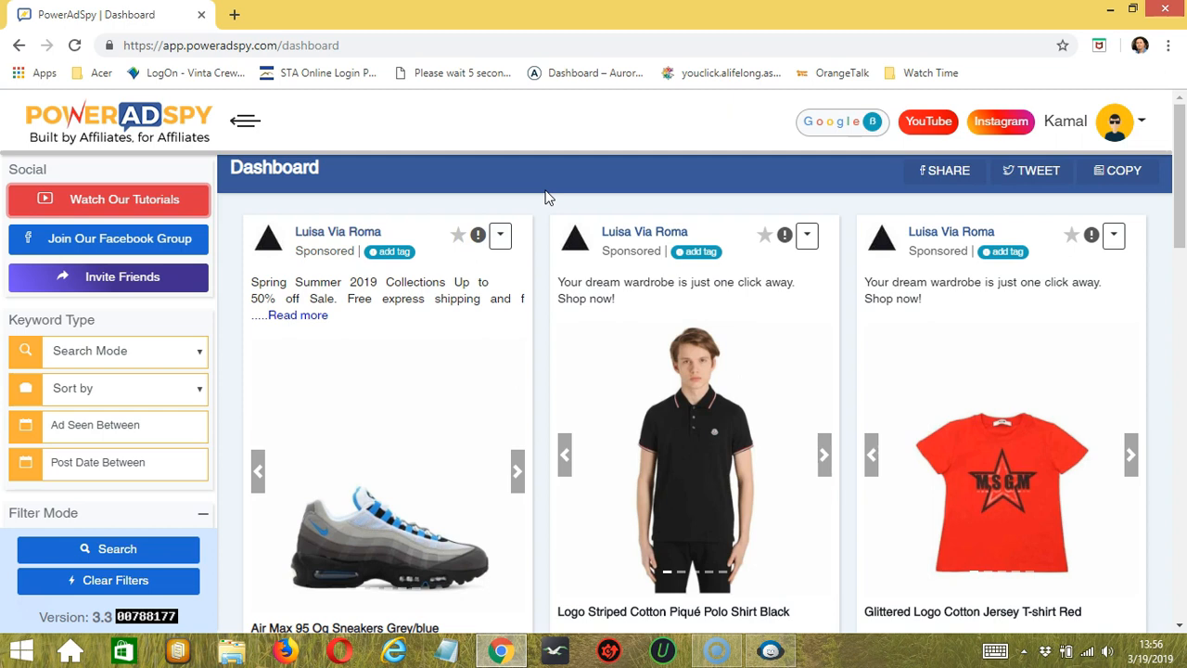
mouse_move(621, 152)
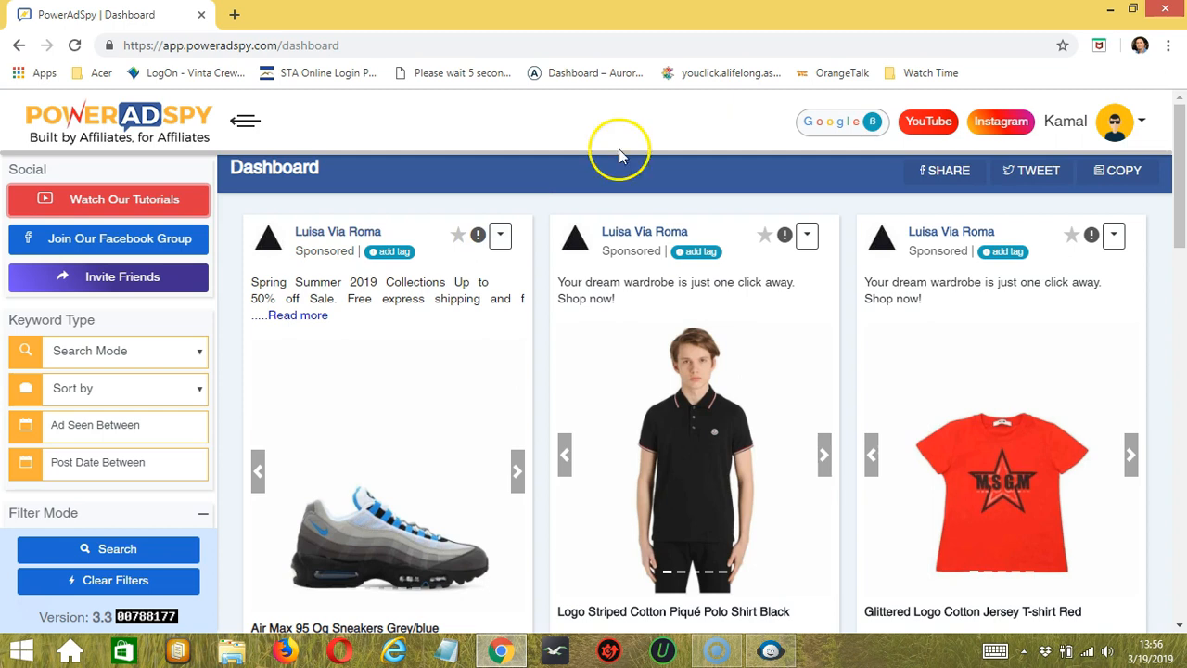
mouse_move(839, 122)
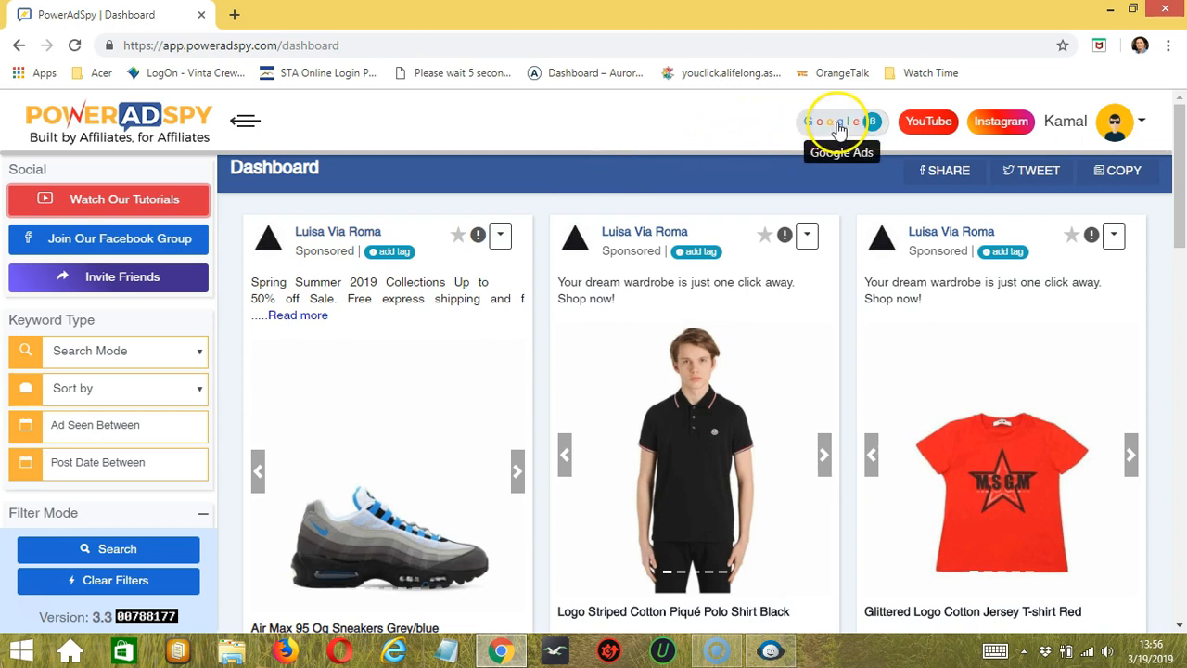
Switch from the main view to the Google ads dashboard listing search ads.
left_click(842, 122)
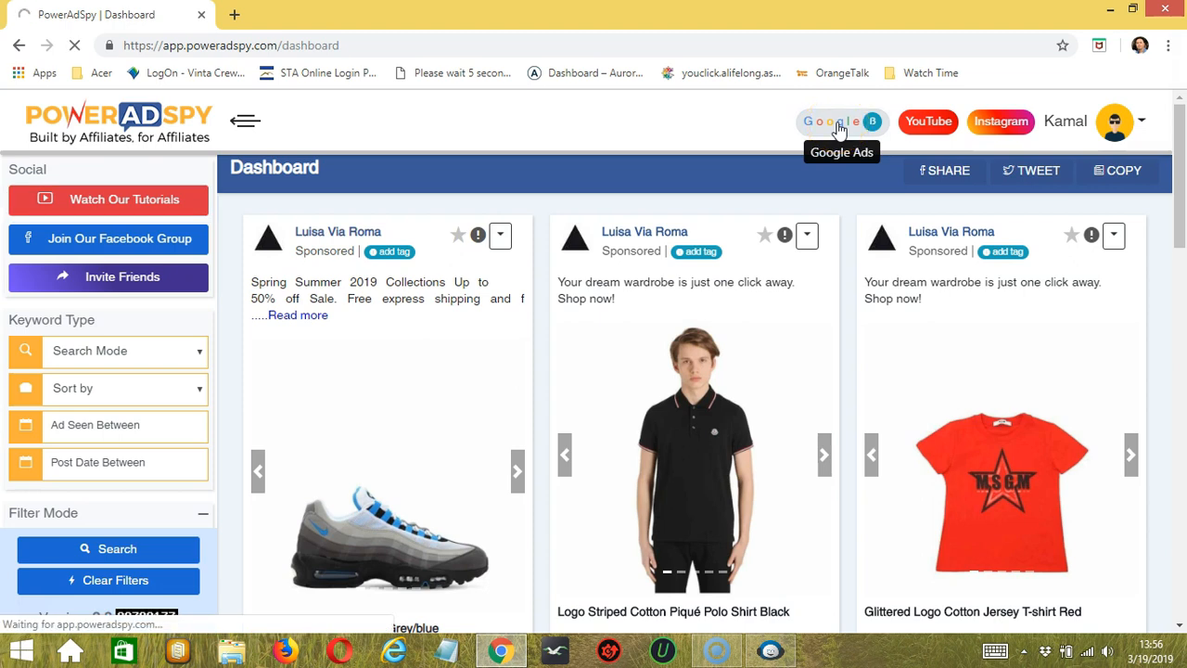
left_click(841, 122)
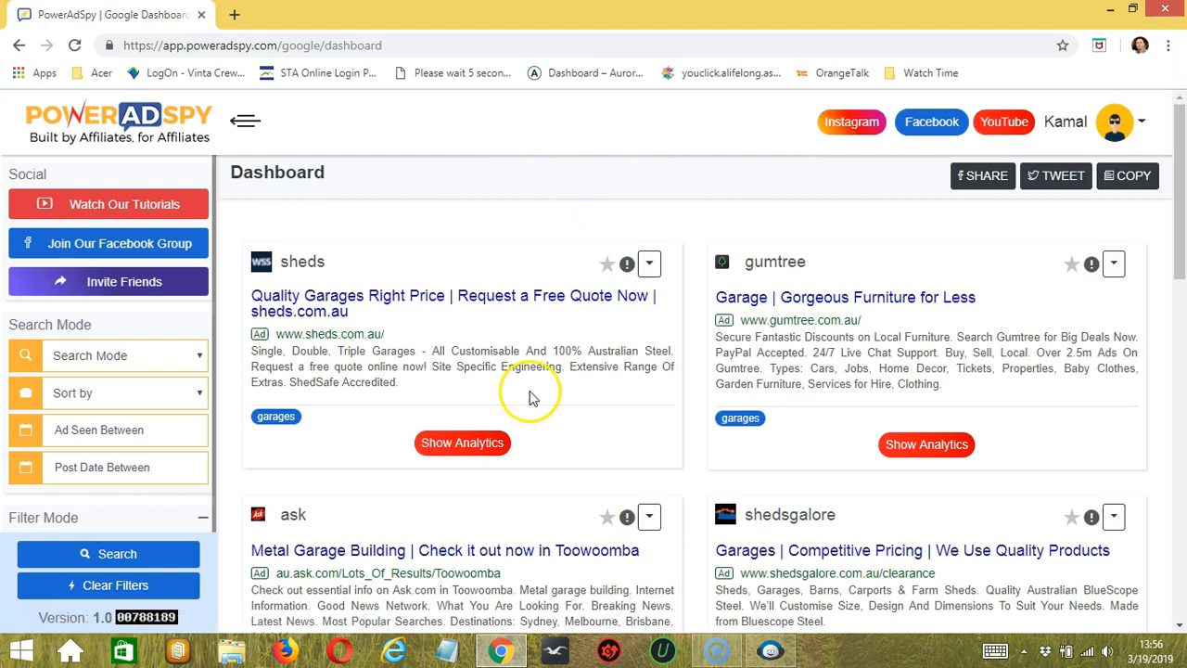
mouse_move(926, 312)
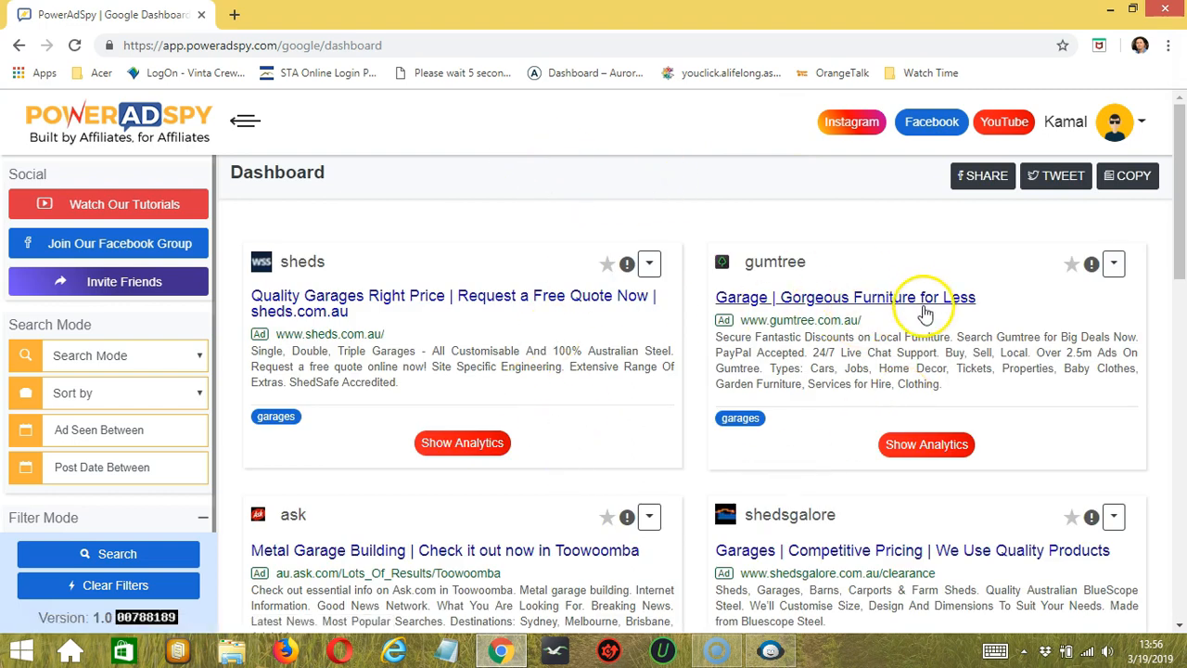
mouse_move(89, 325)
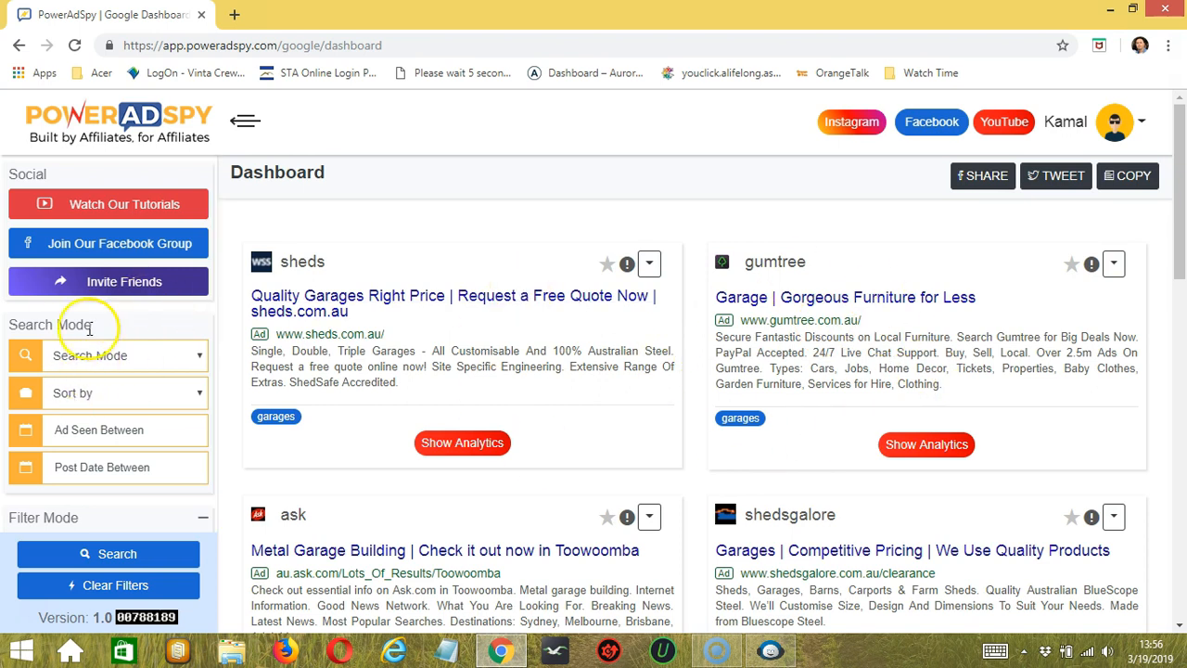
mouse_move(82, 399)
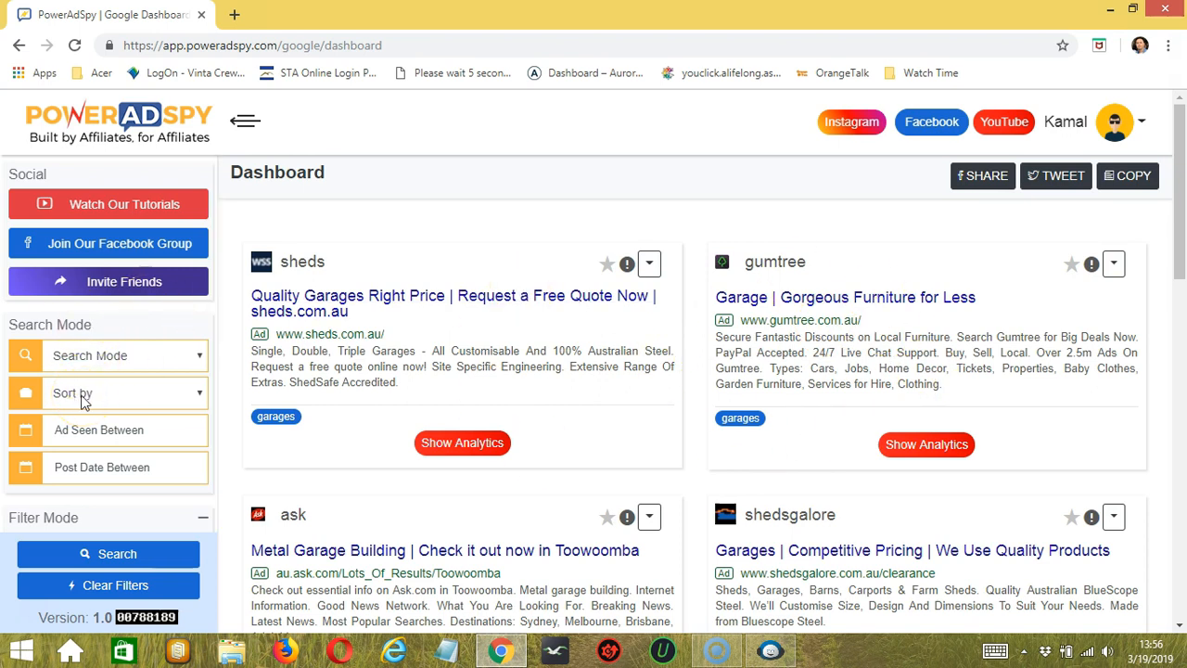
mouse_move(78, 338)
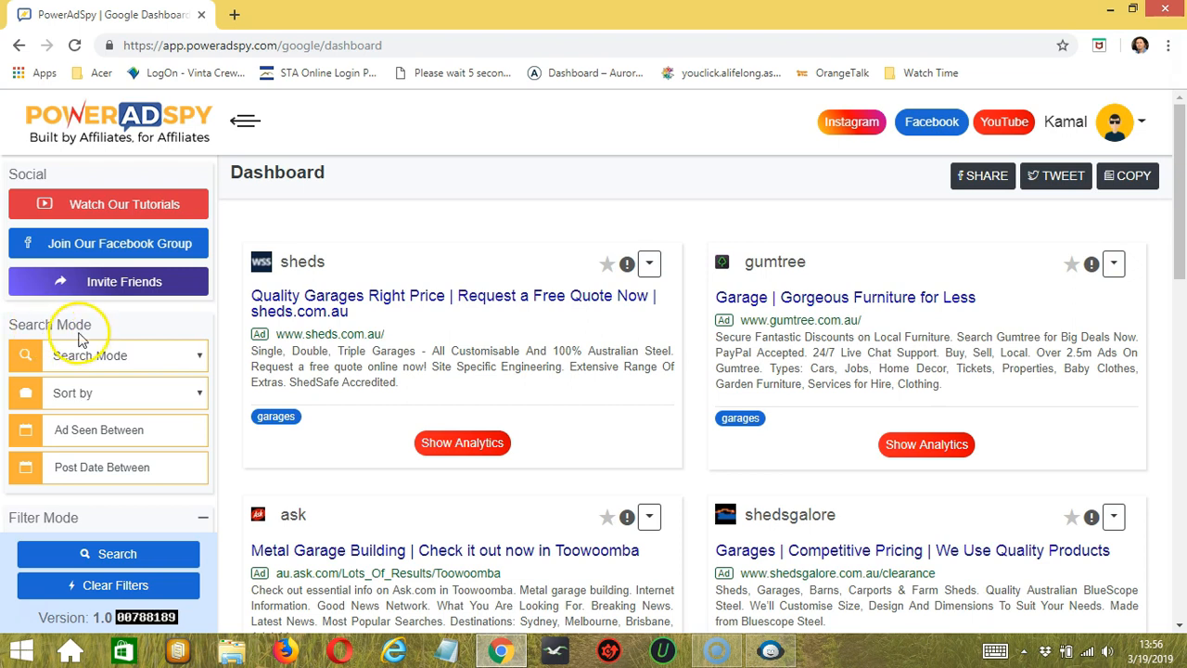
mouse_move(170, 338)
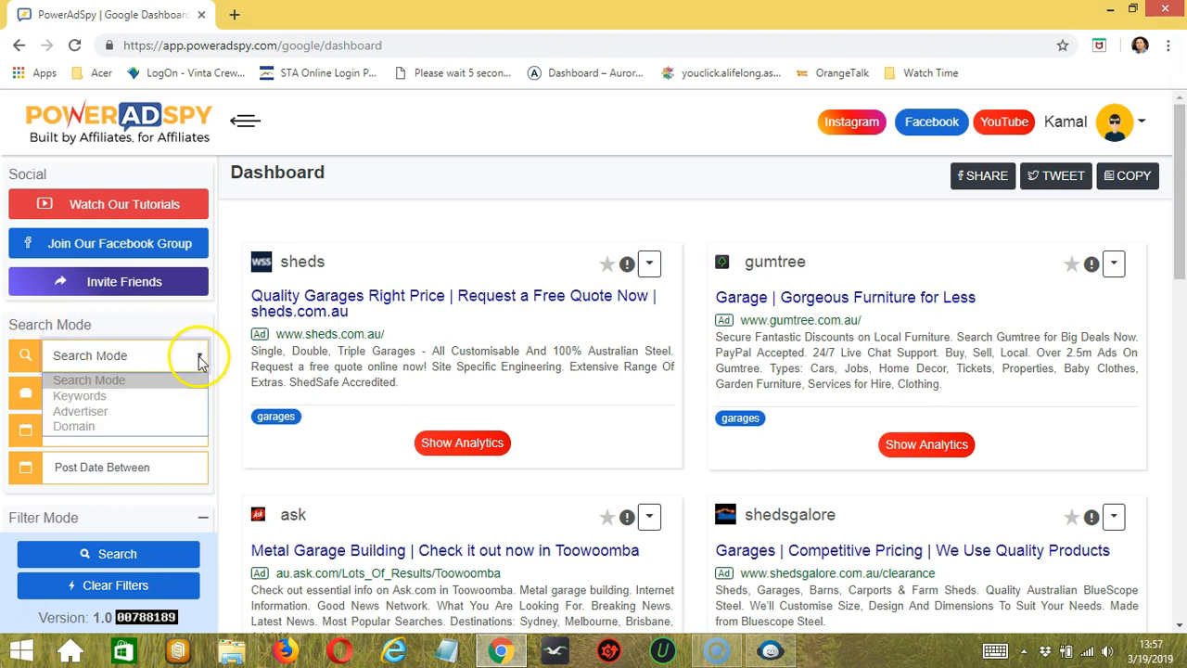
mouse_move(78, 397)
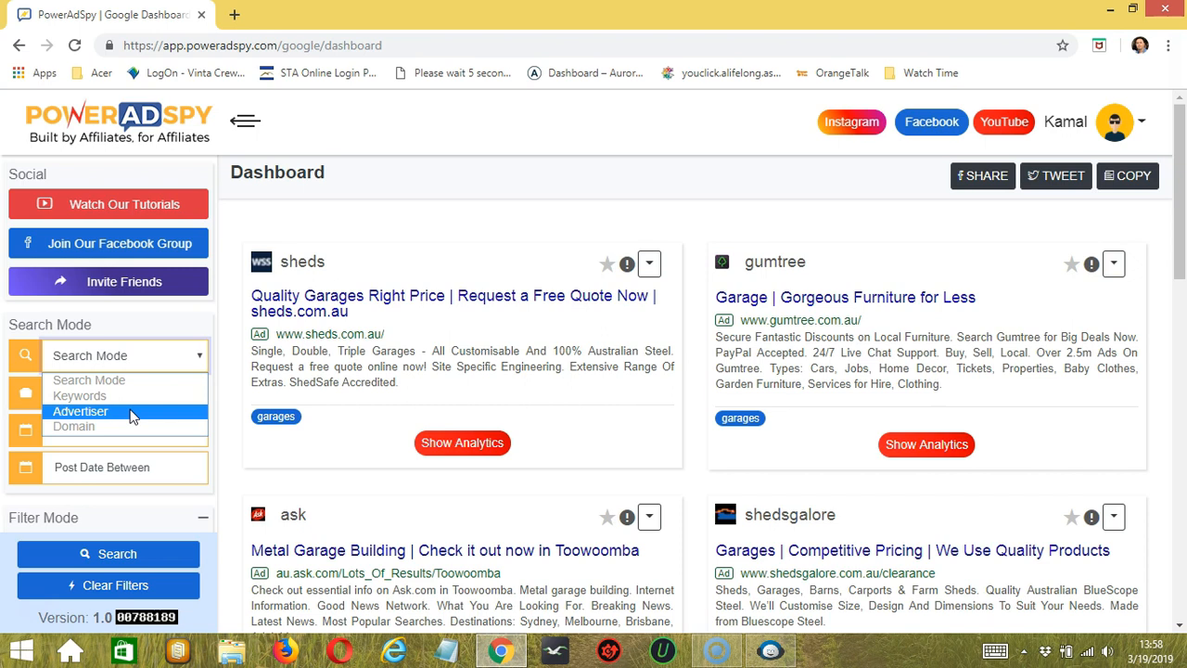
mouse_move(133, 425)
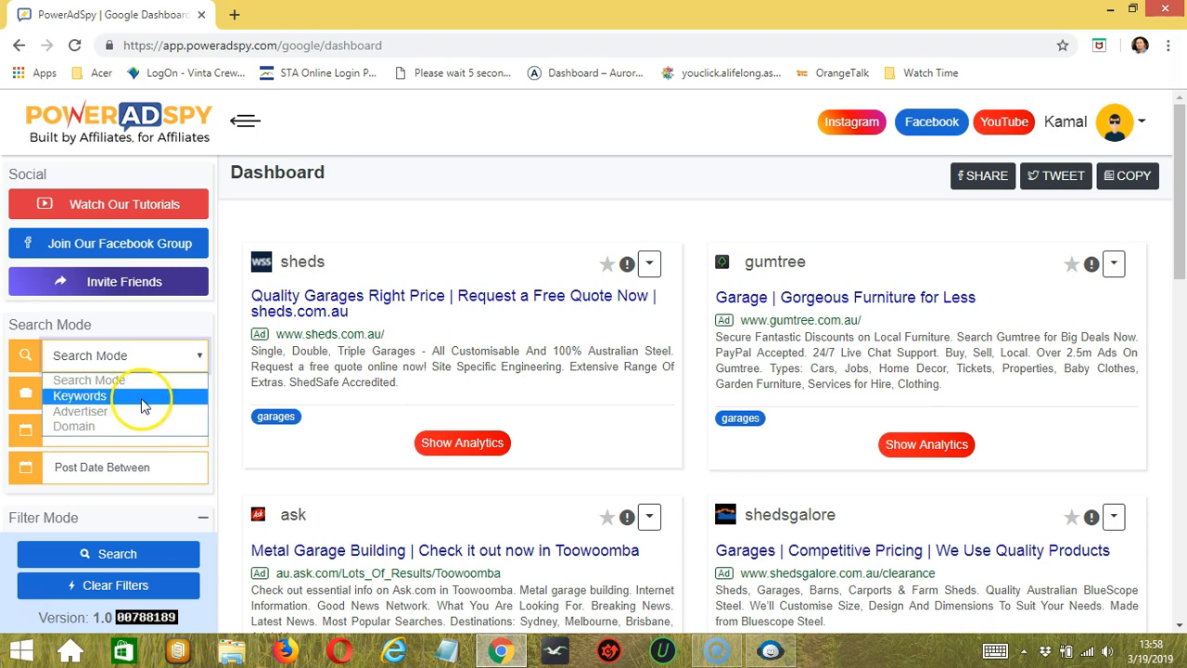
mouse_move(152, 401)
type("\"hotel\"")
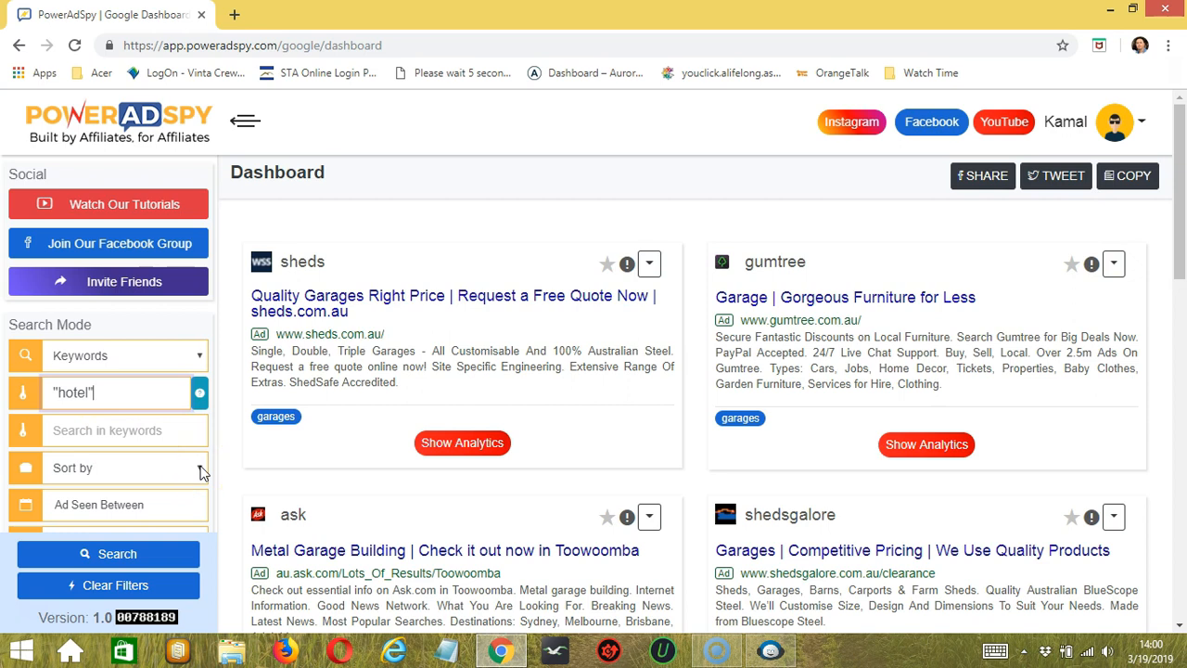
Sort results by Newest and set the ad-seen date range to 03/13/2019–03/19/2019.
left_click(126, 468)
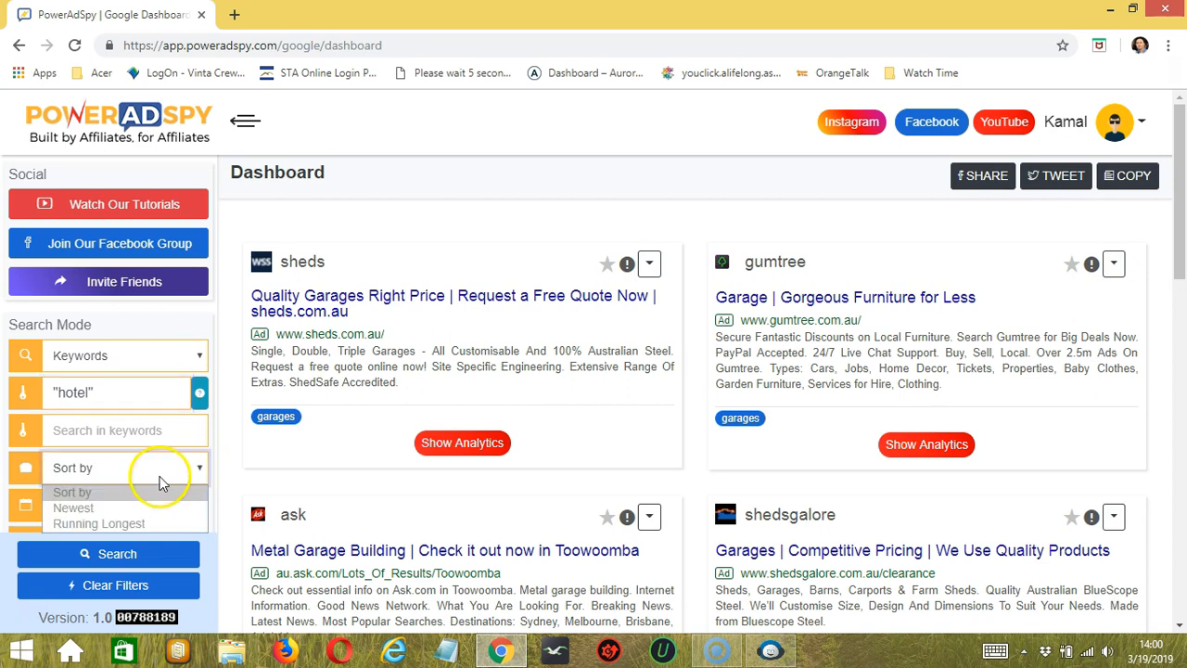
mouse_move(158, 523)
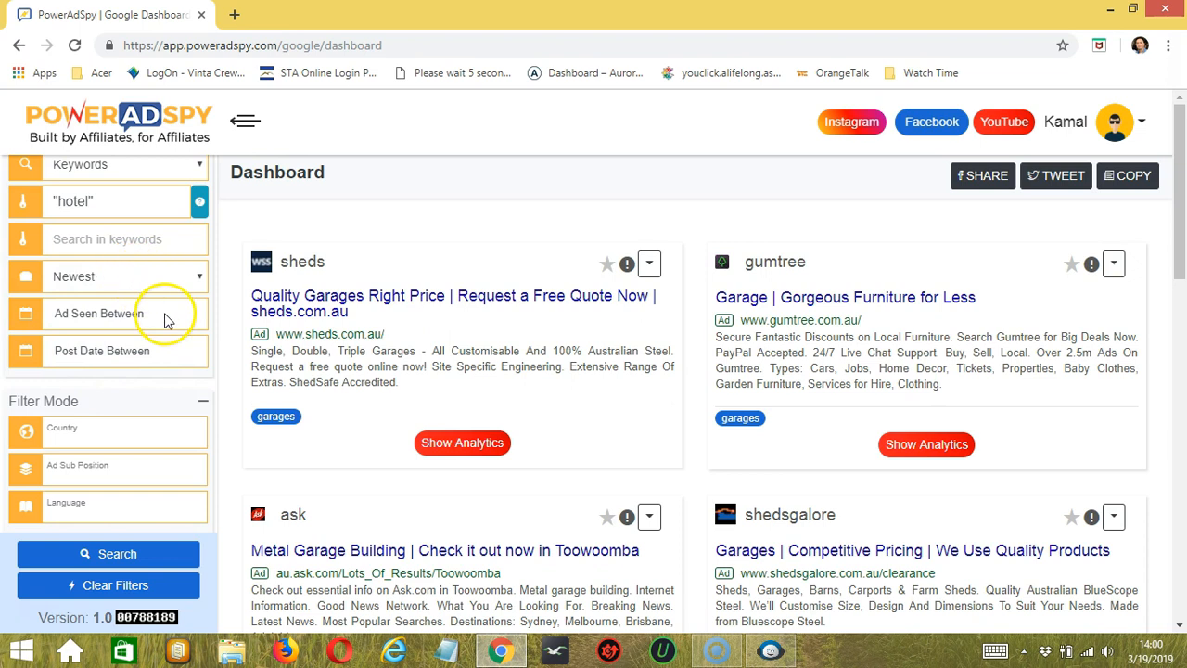
left_click(107, 311)
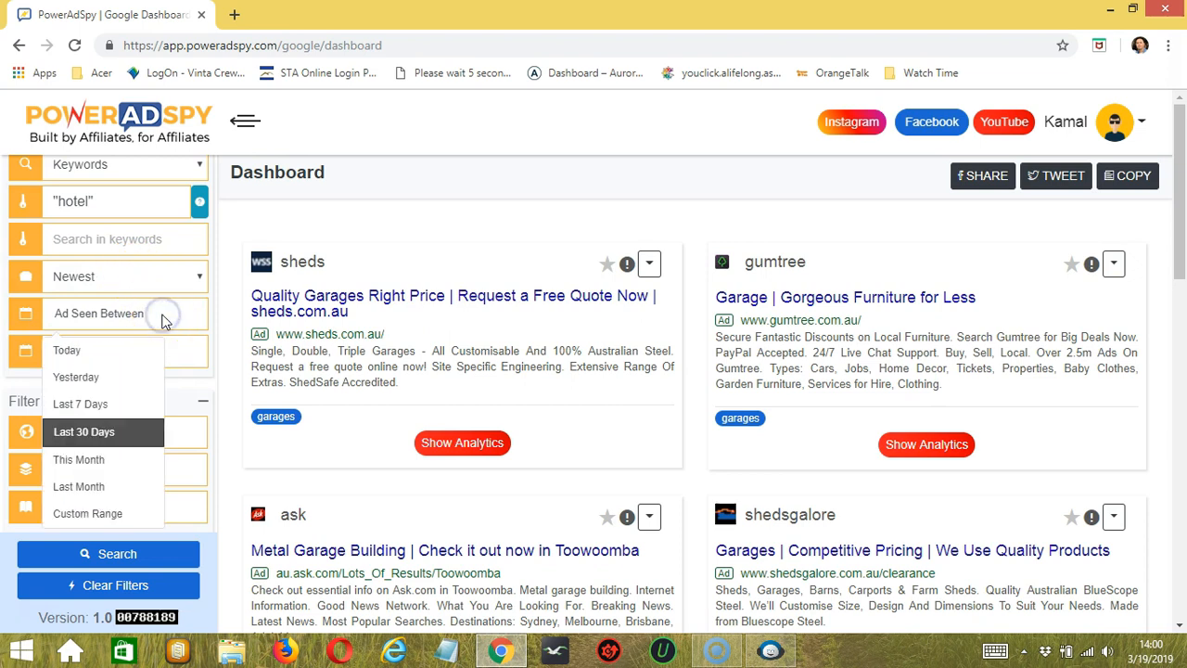
mouse_move(102, 404)
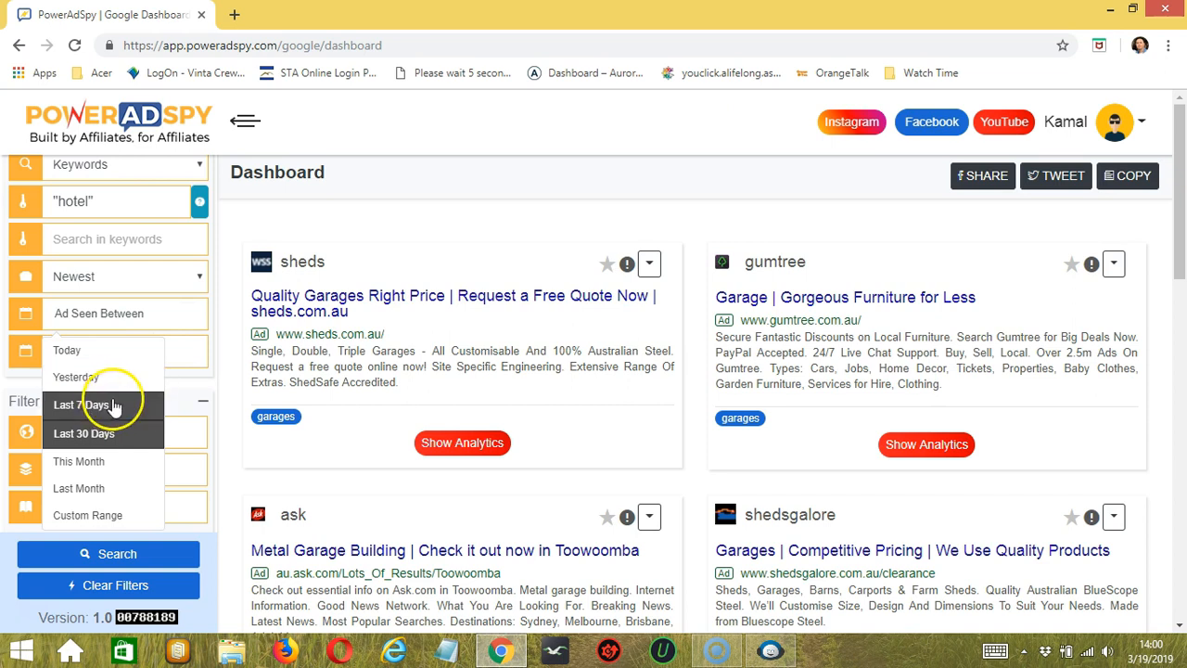
left_click(87, 404)
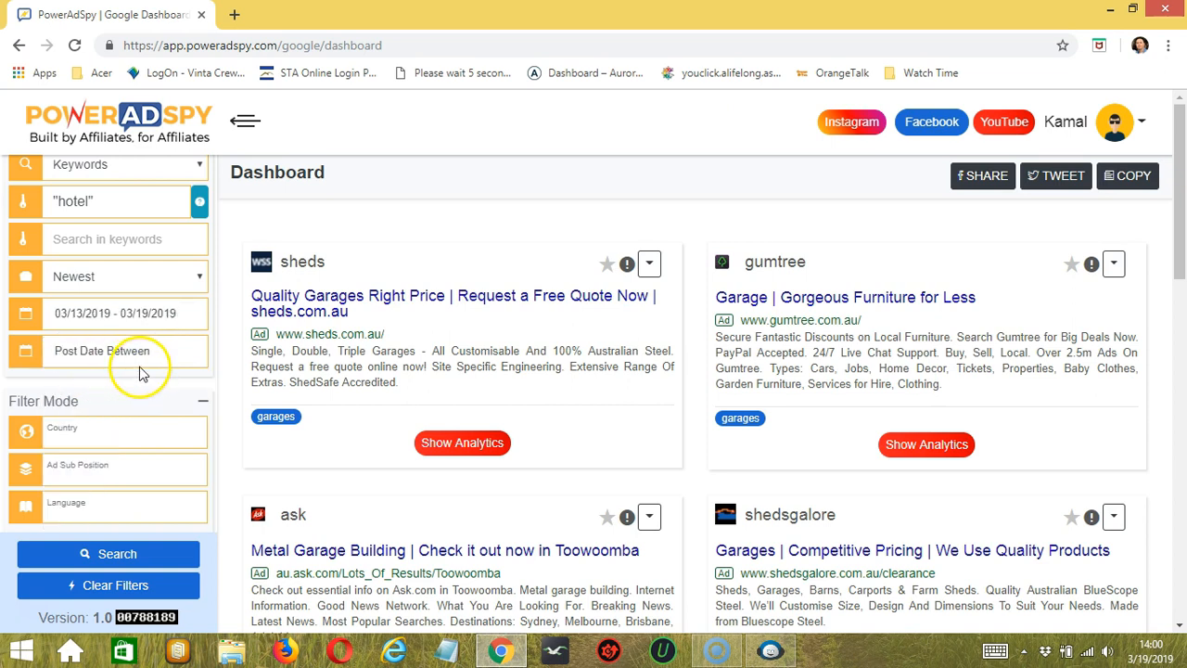
left_click(102, 350)
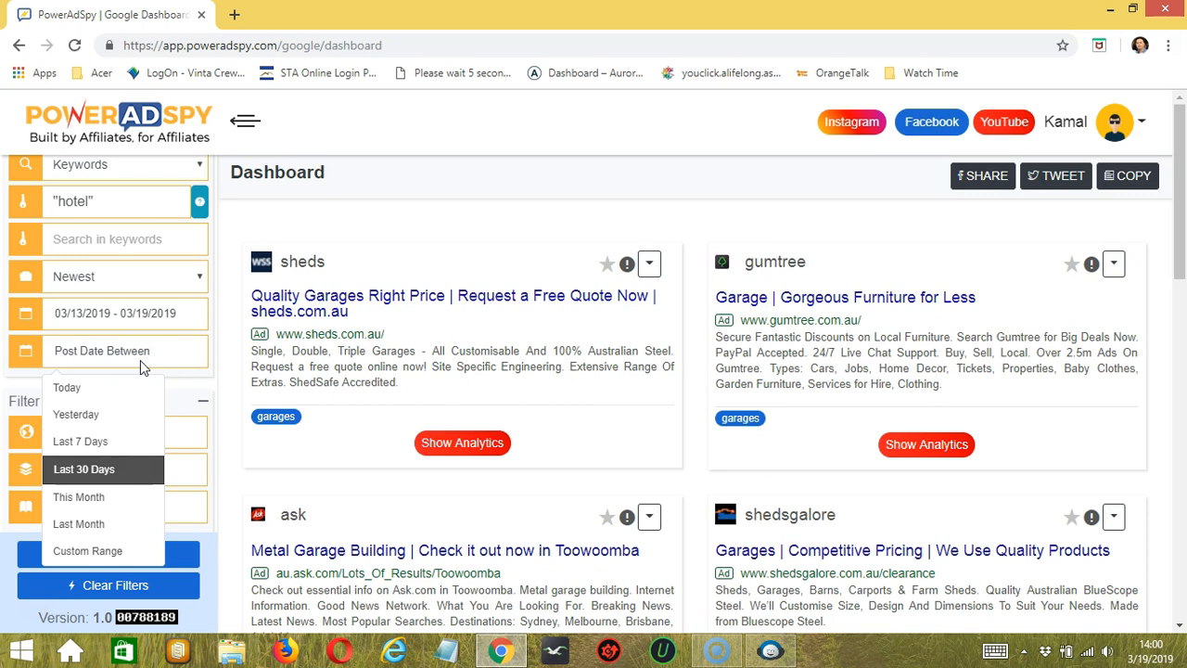
mouse_move(81, 416)
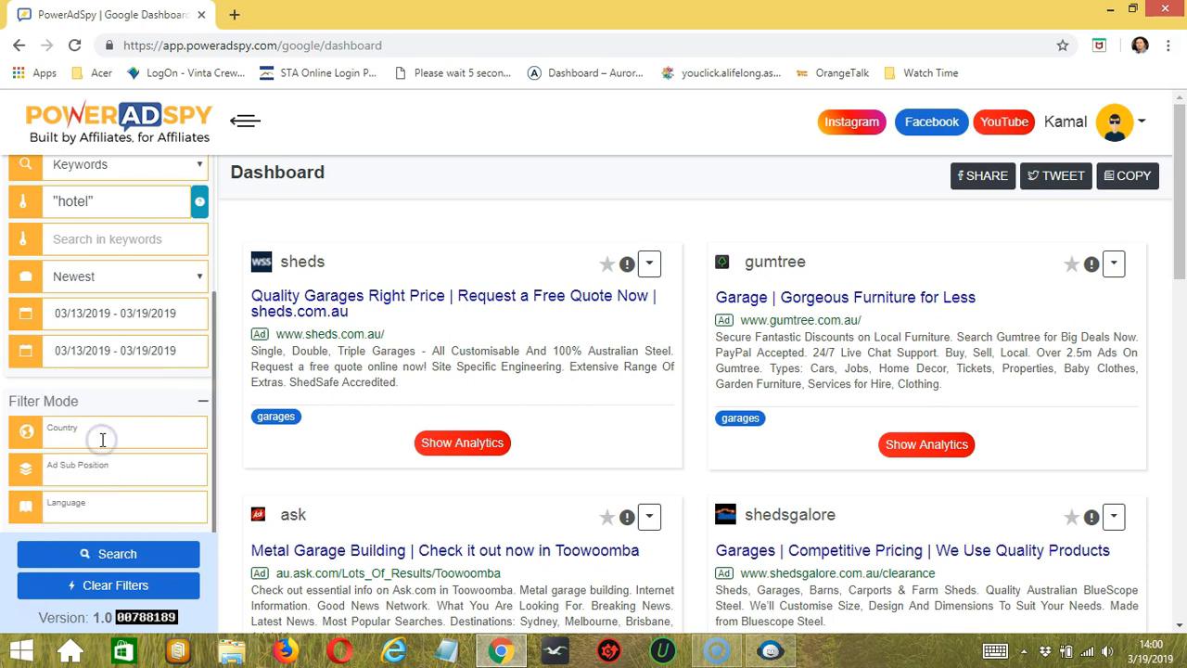
mouse_move(170, 405)
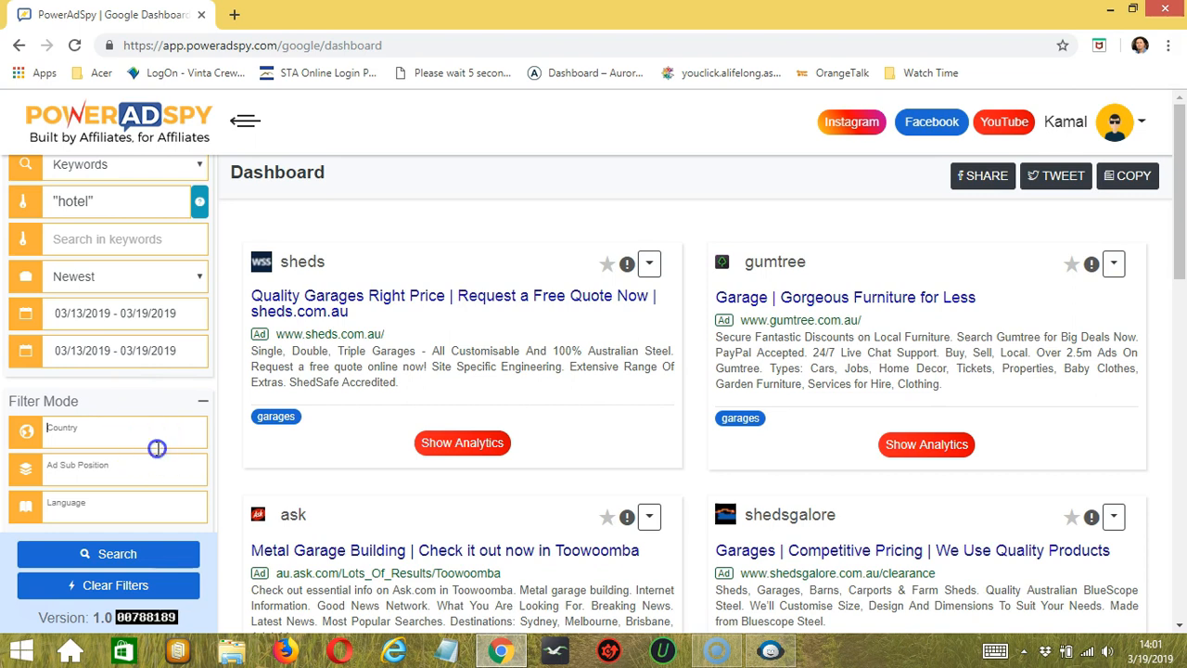
Filter ads to country United States, ad sub position Top, and language English.
left_click(107, 426)
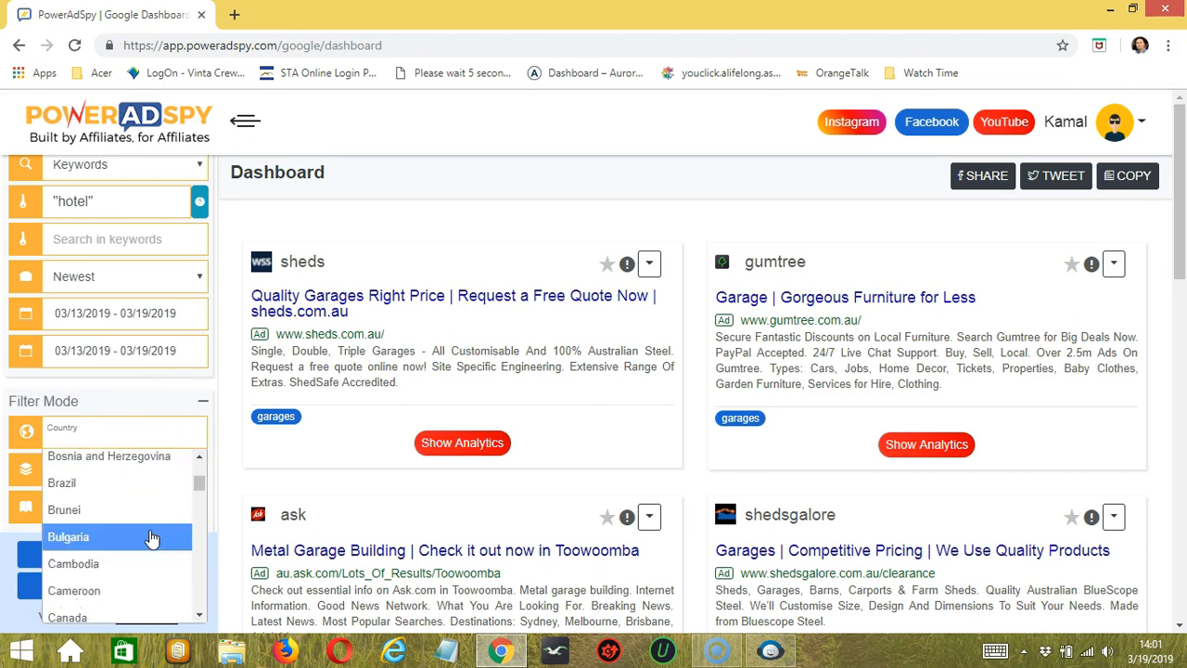
scroll("down", 3)
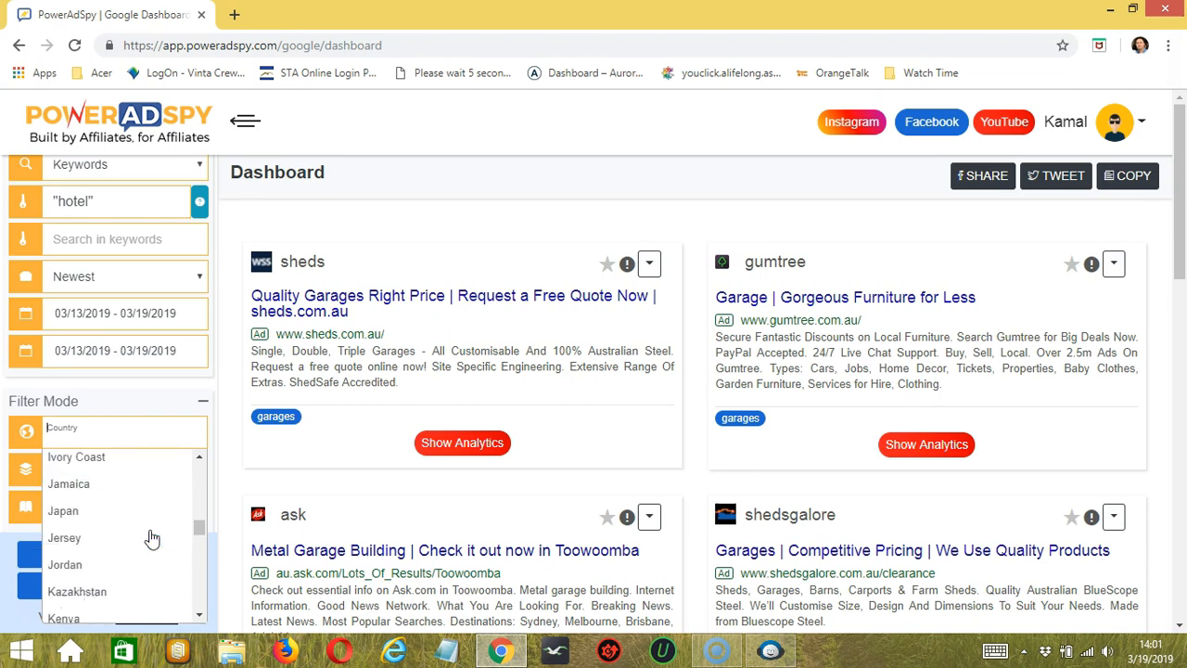
left_click(82, 427)
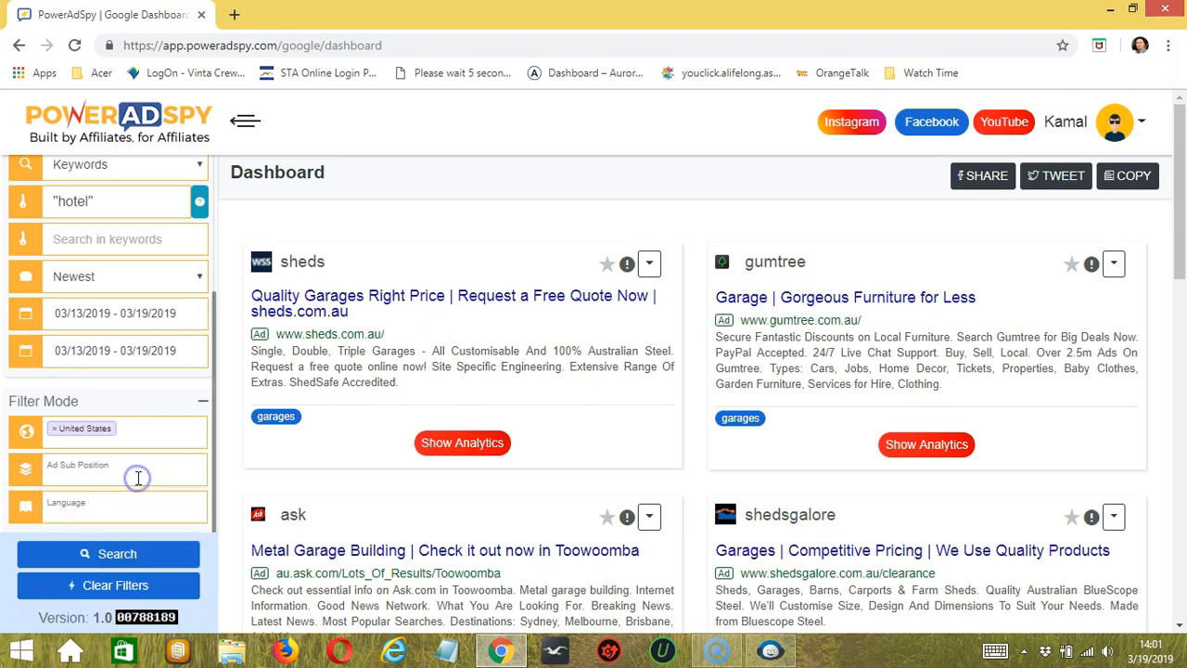
left_click(108, 467)
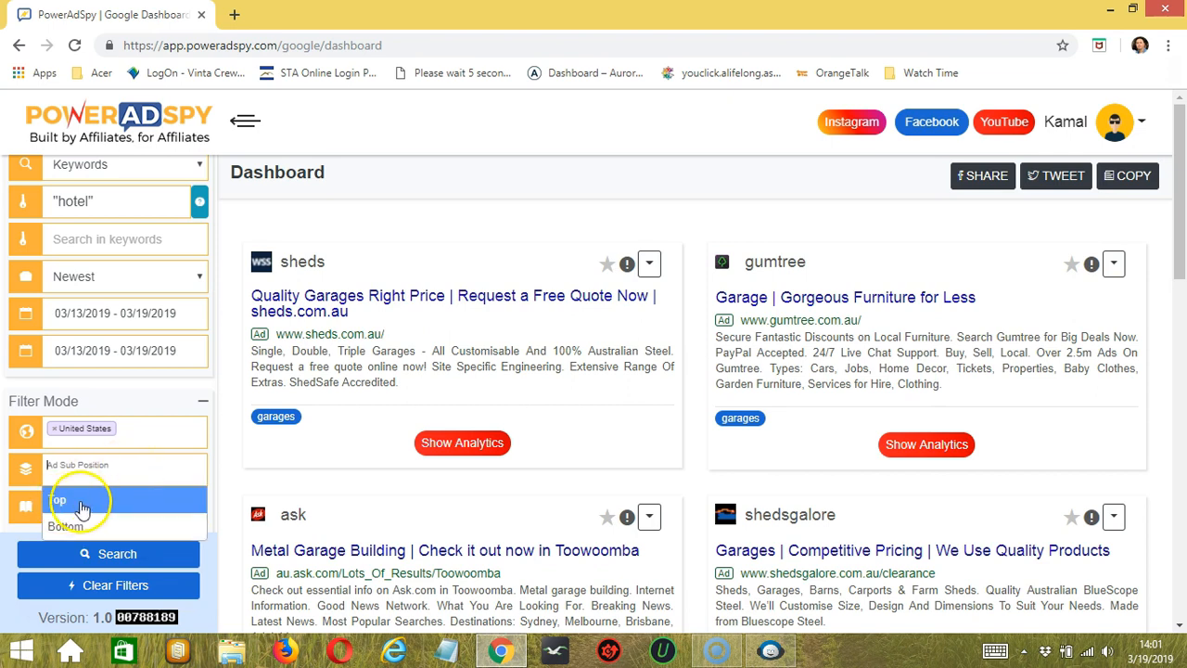
left_click(59, 501)
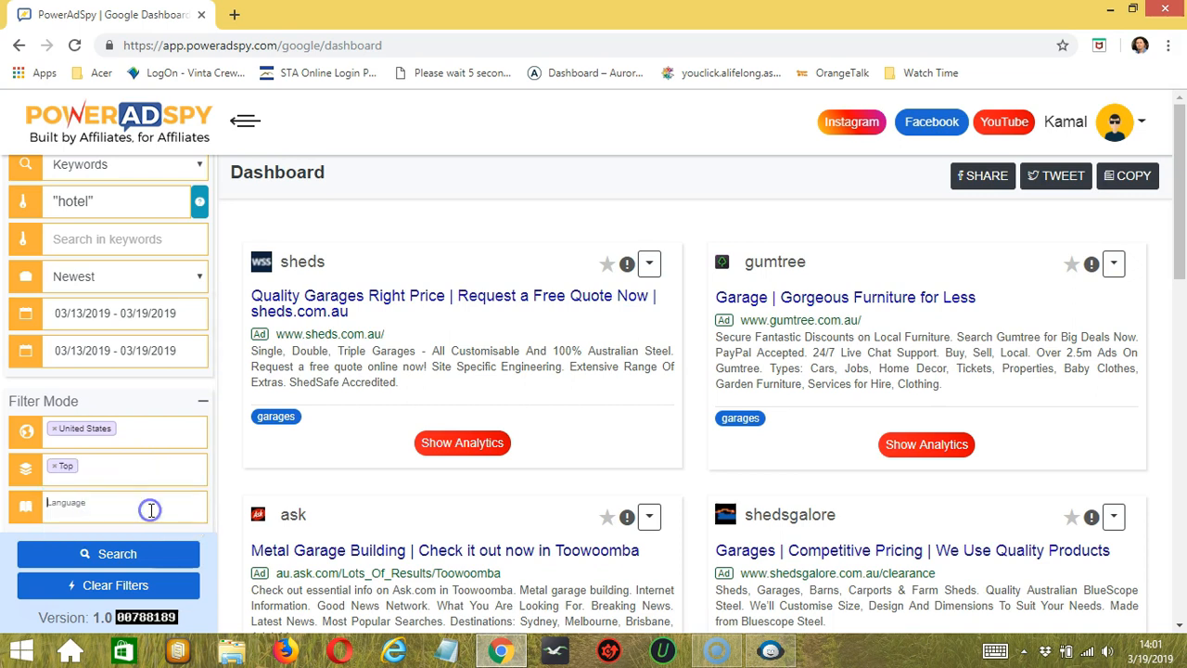
left_click(107, 508)
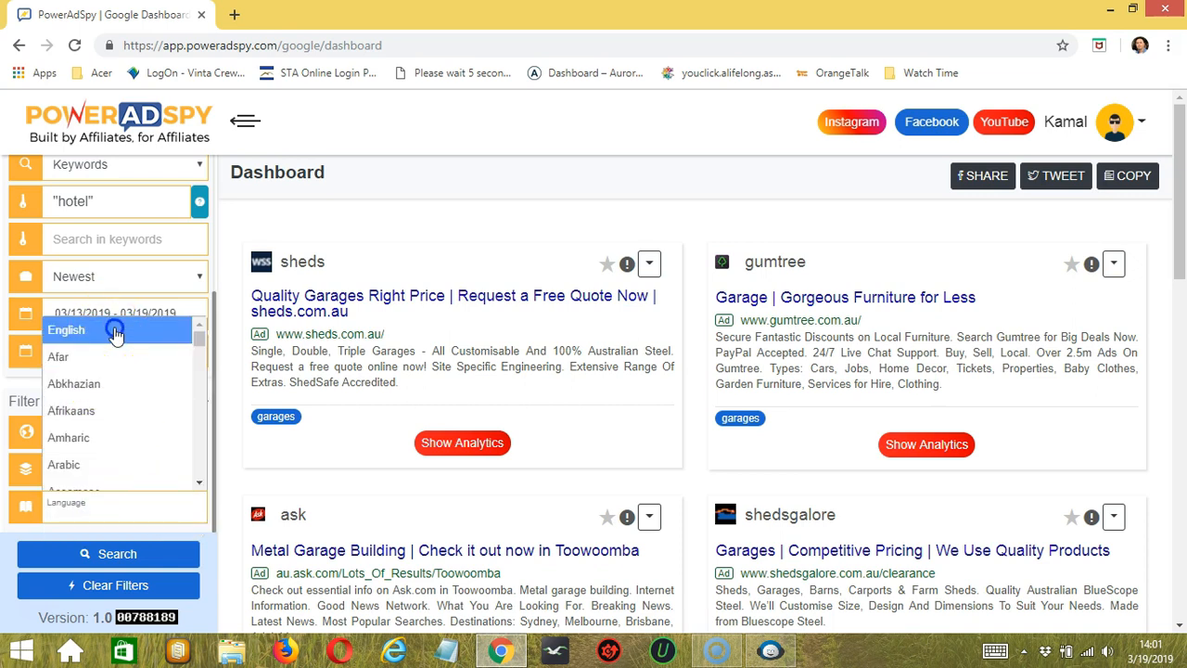
left_click(67, 330)
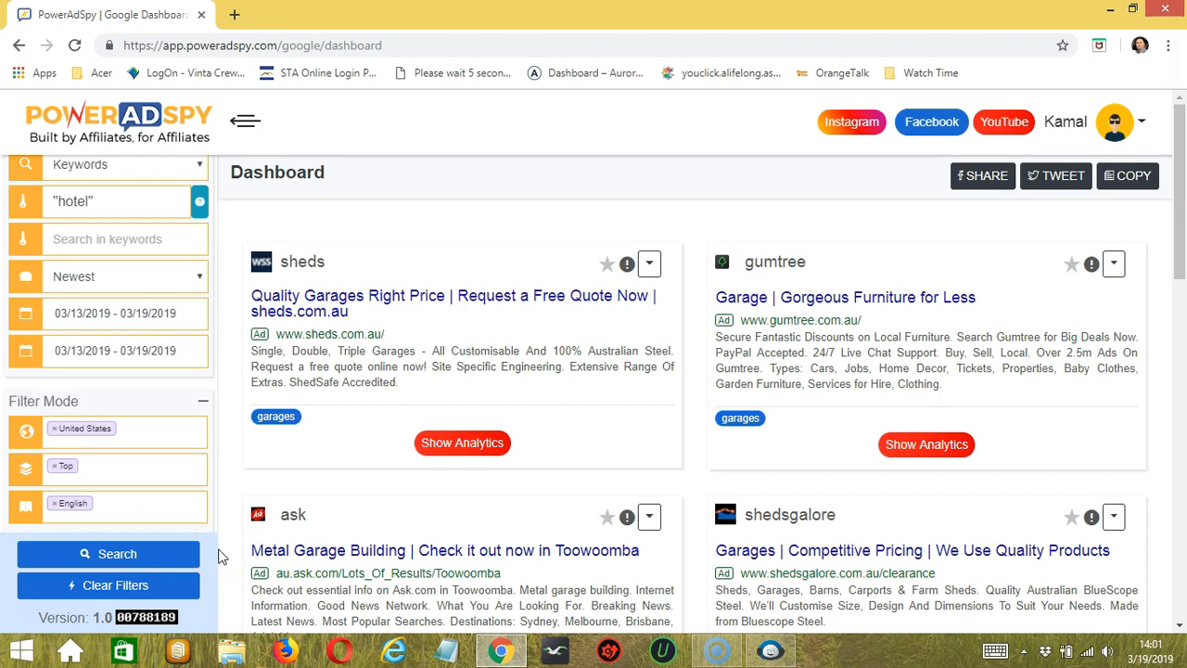
mouse_move(184, 586)
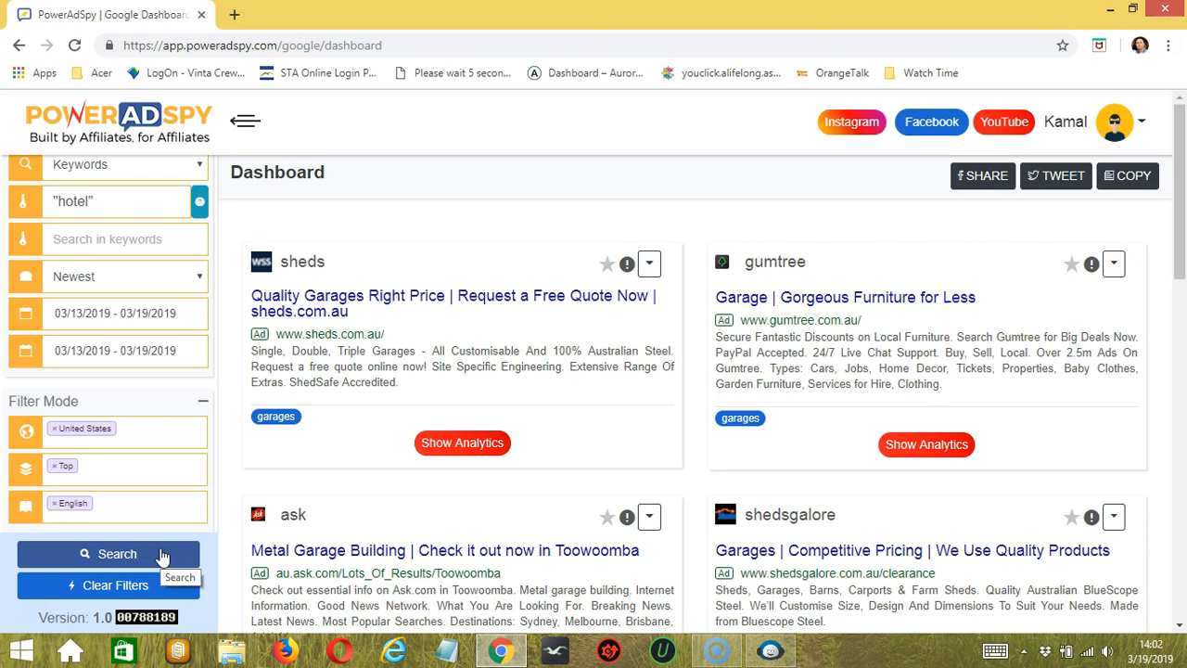
Run the filtered search to list hotel ads from trivago, agoda and others.
left_click(107, 553)
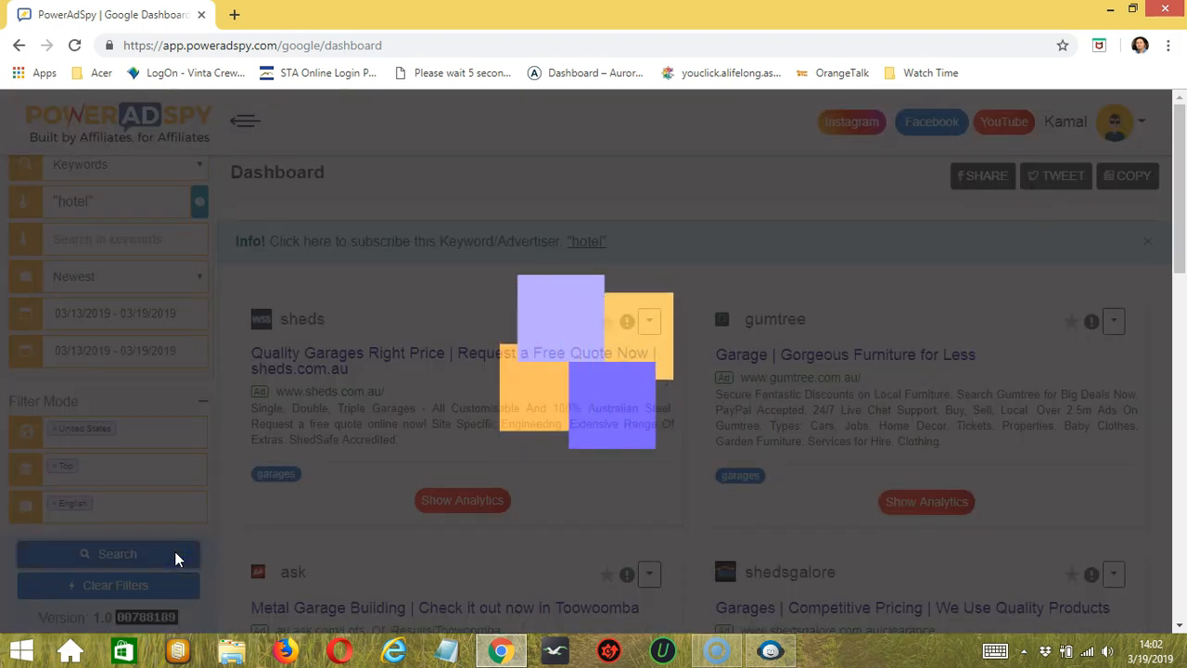
left_click(108, 553)
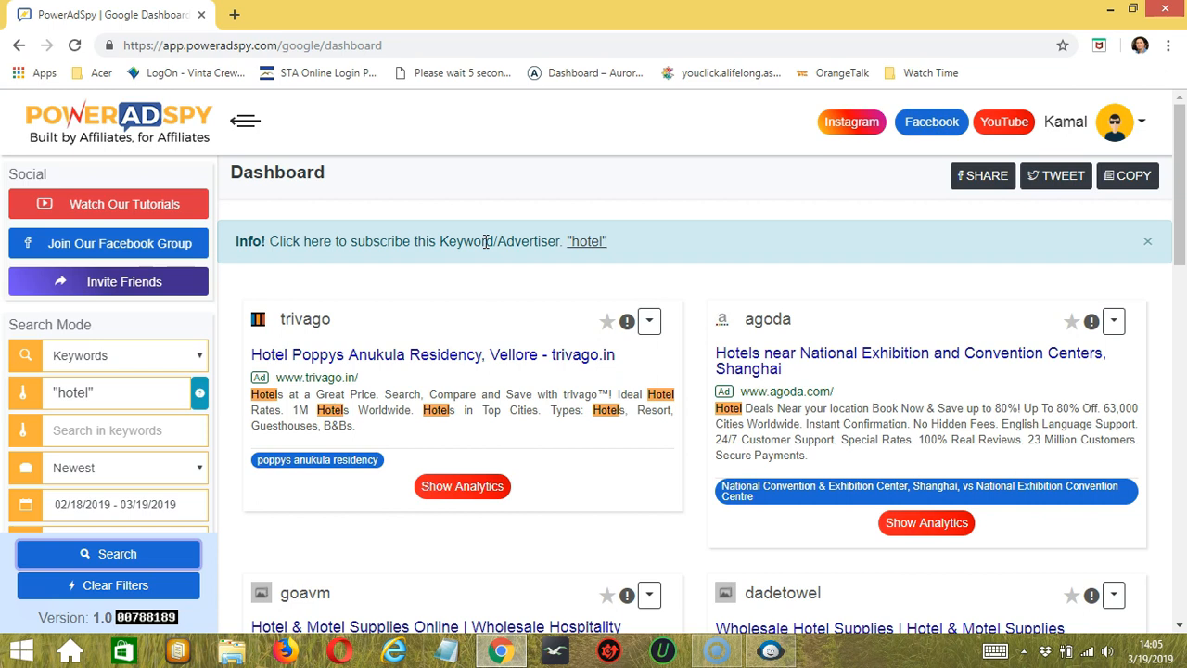
mouse_move(907, 384)
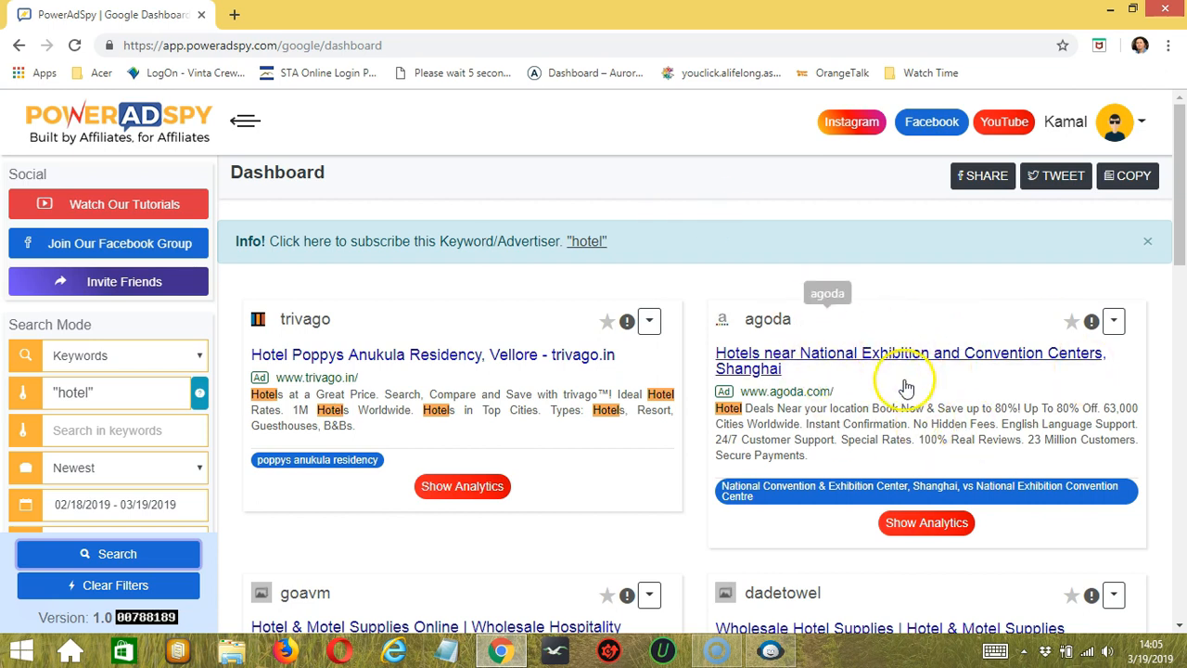
mouse_move(999, 462)
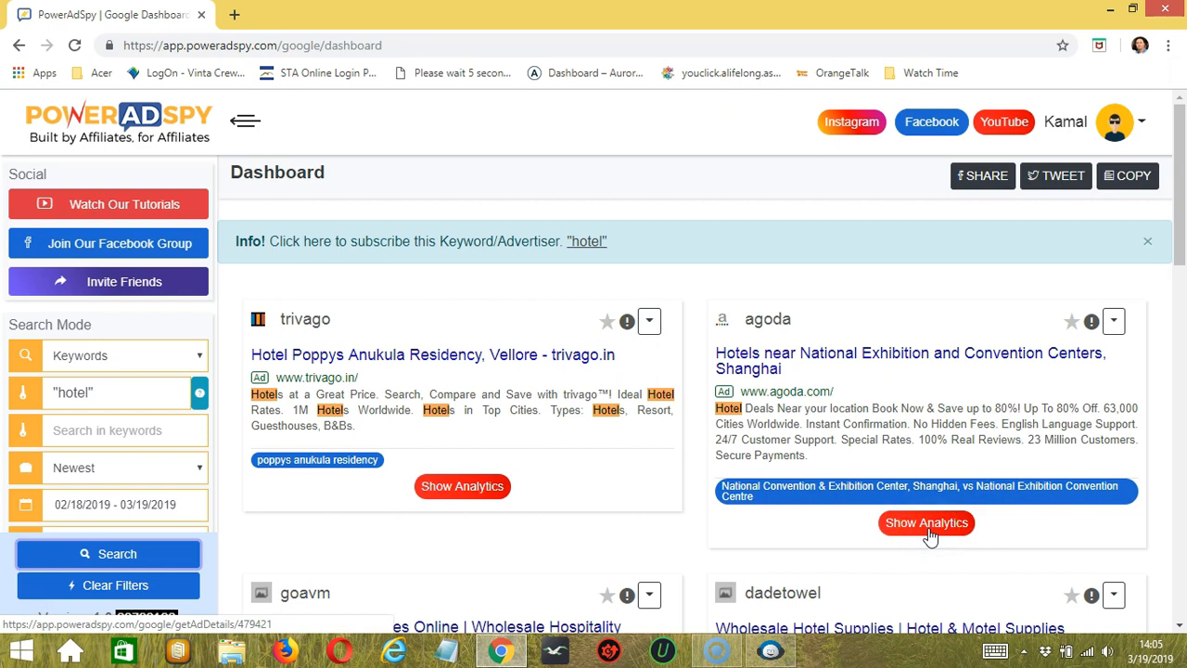
Show analytics for the agoda Shanghai hotel ad in a second tab and review it.
left_click(925, 523)
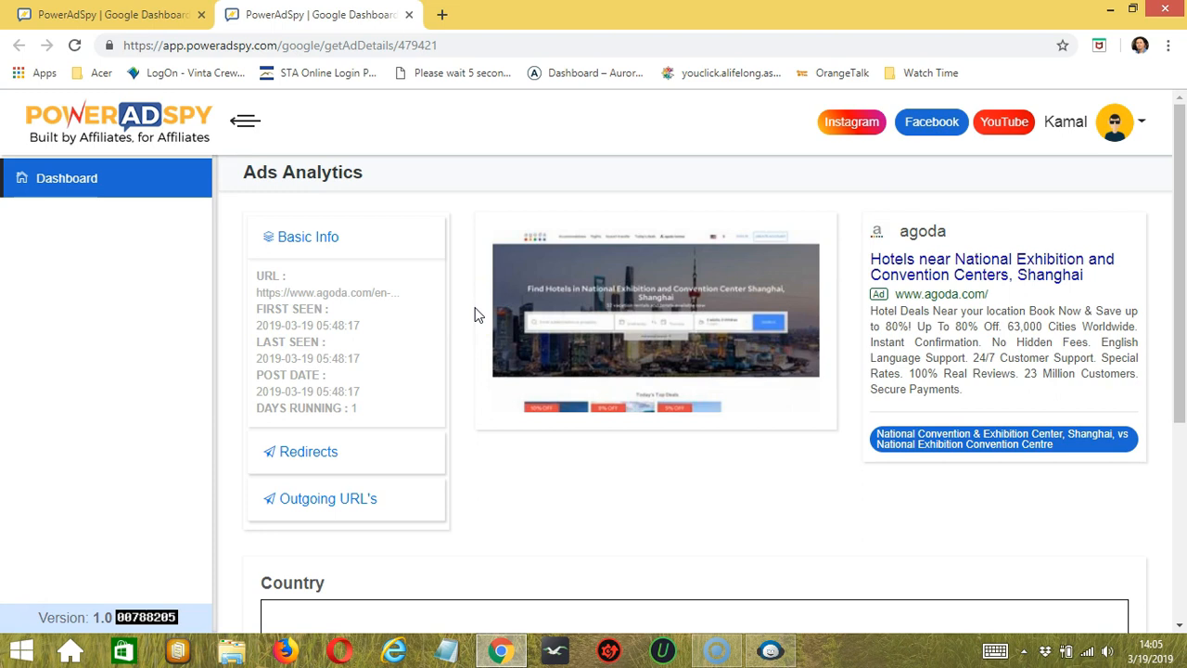
scroll("down", 3)
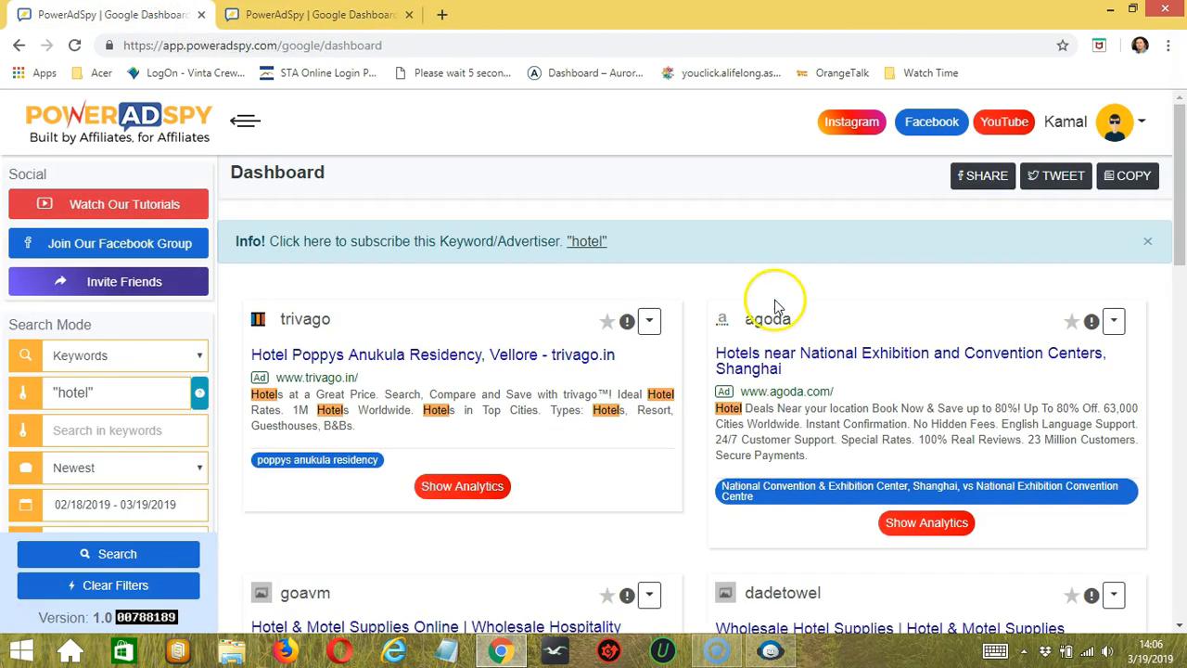
mouse_move(768, 319)
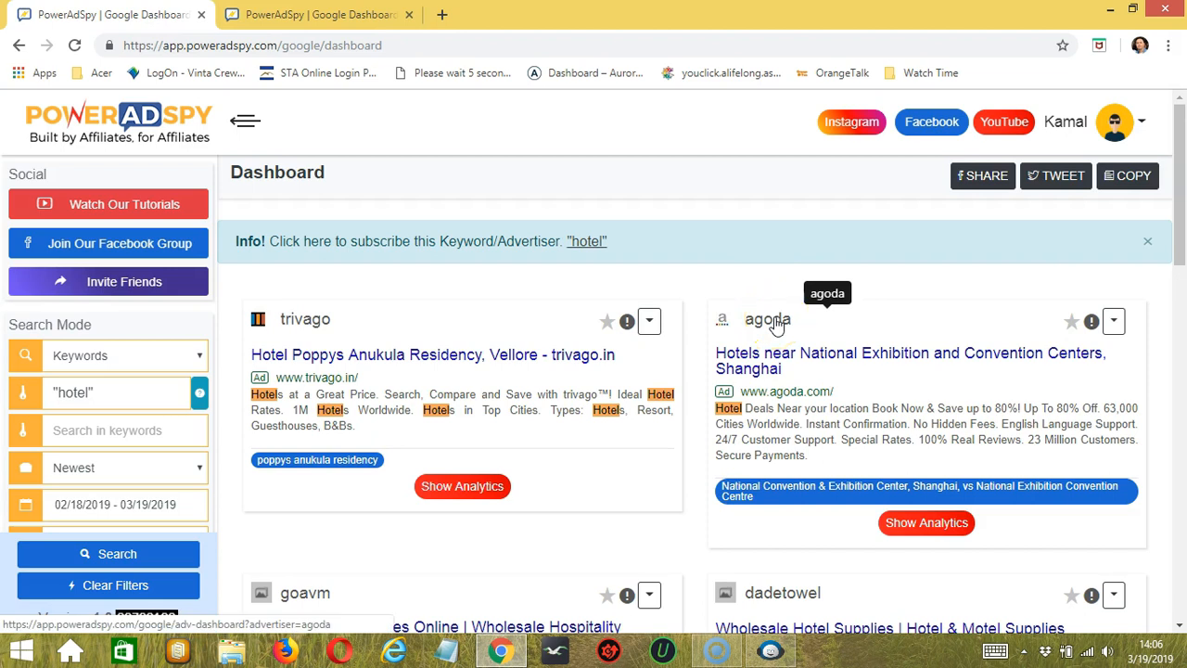
View all ads from advertiser agoda in a new advertiser dashboard tab.
left_click(768, 319)
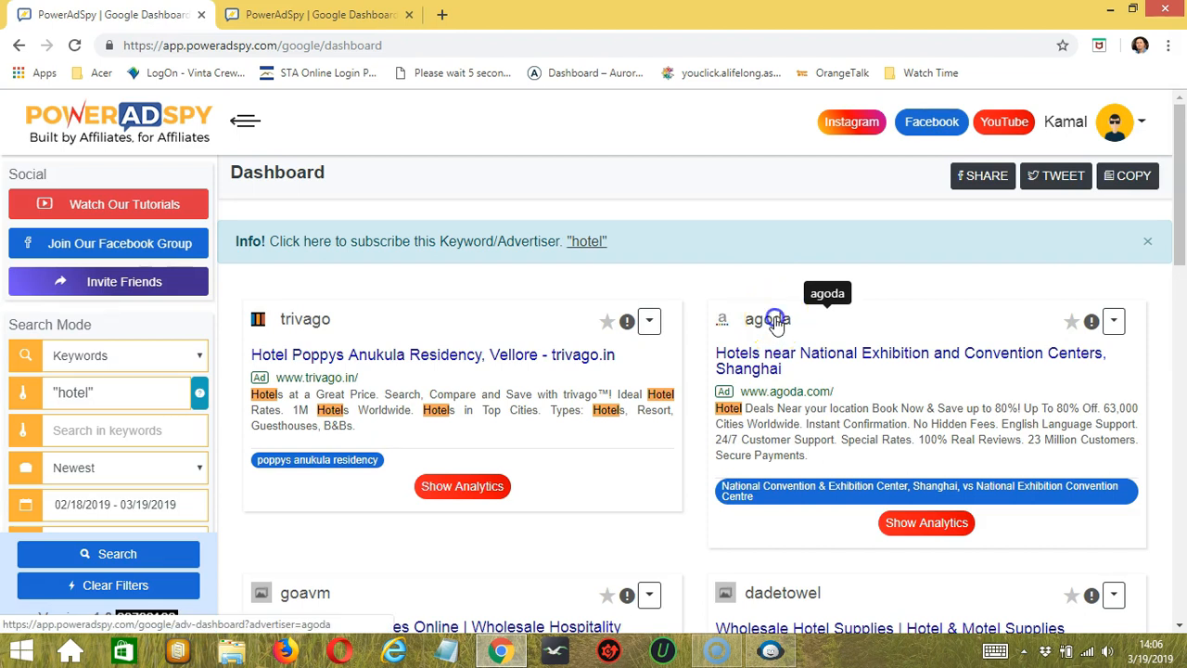
left_click(768, 319)
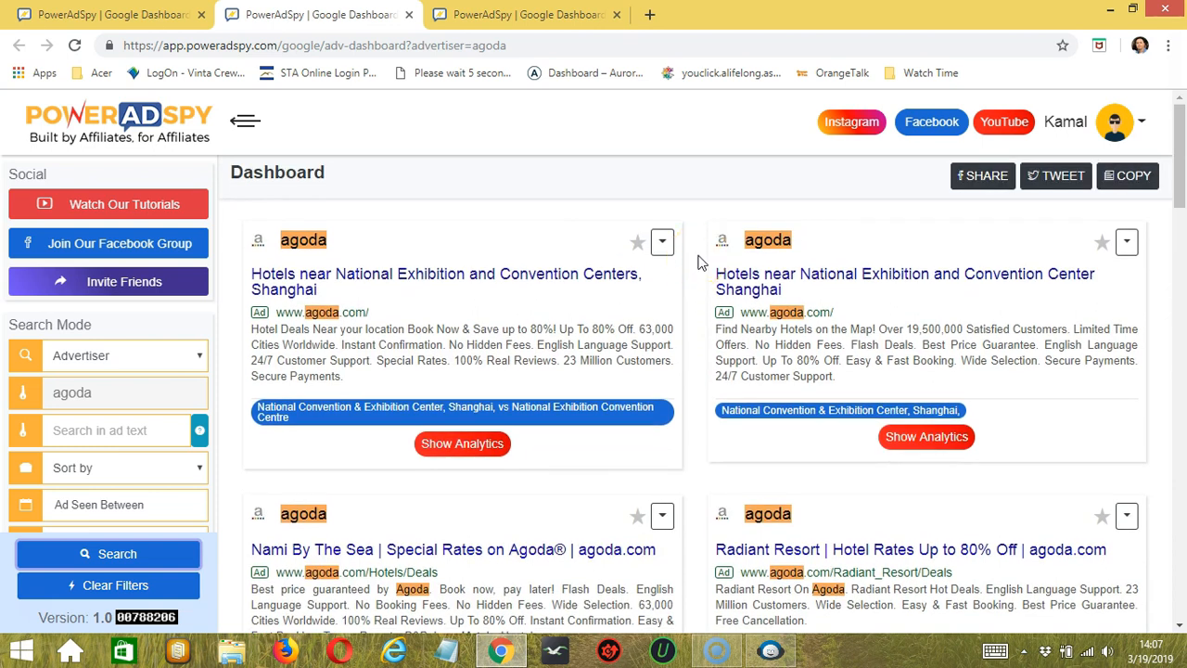
mouse_move(685, 267)
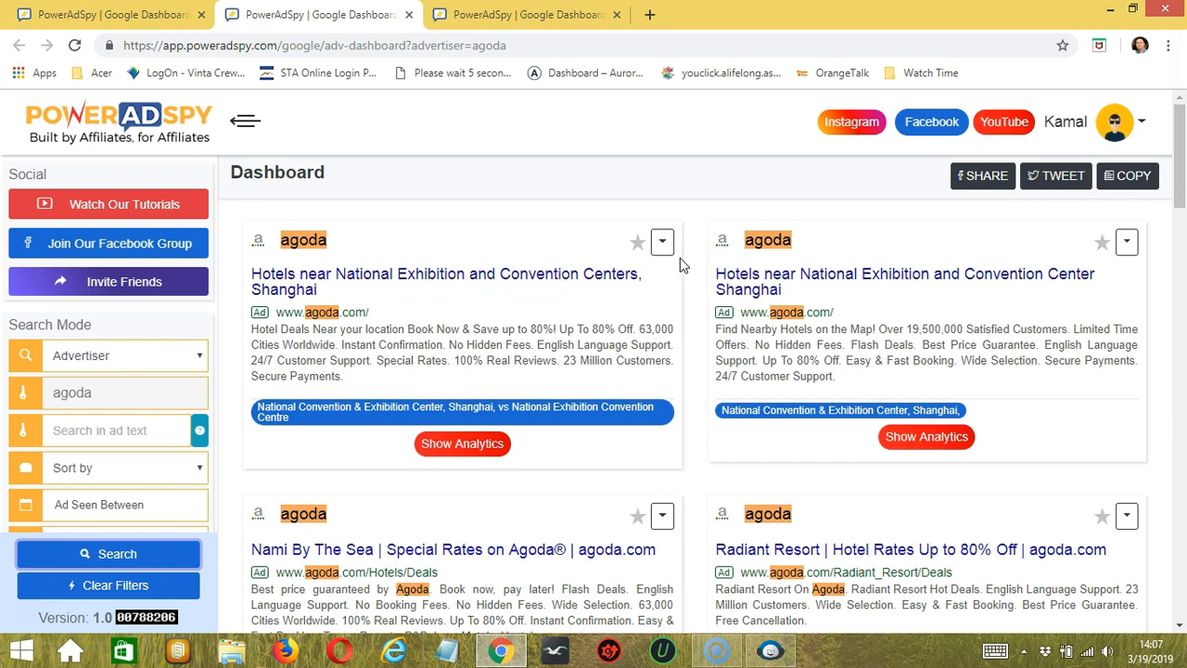